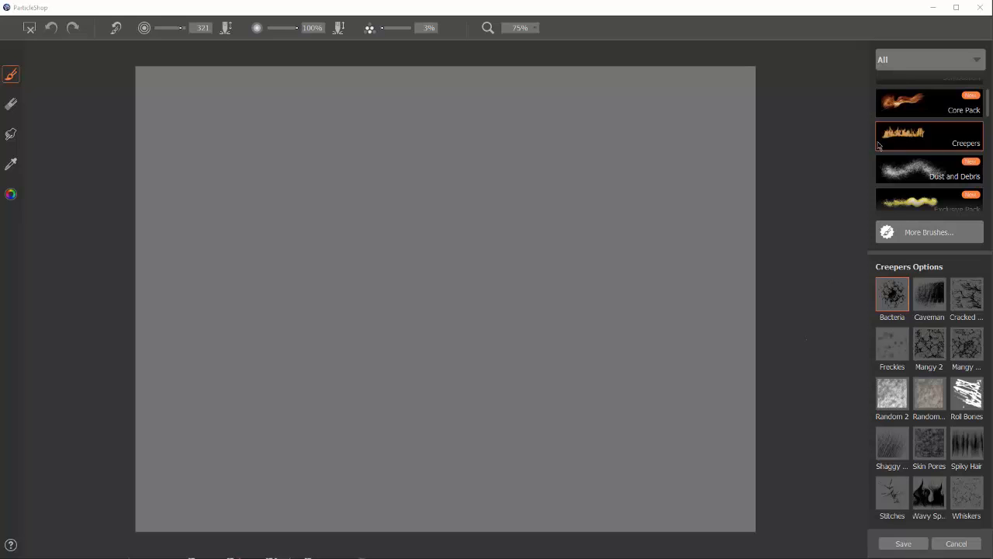
mouse_move(929, 142)
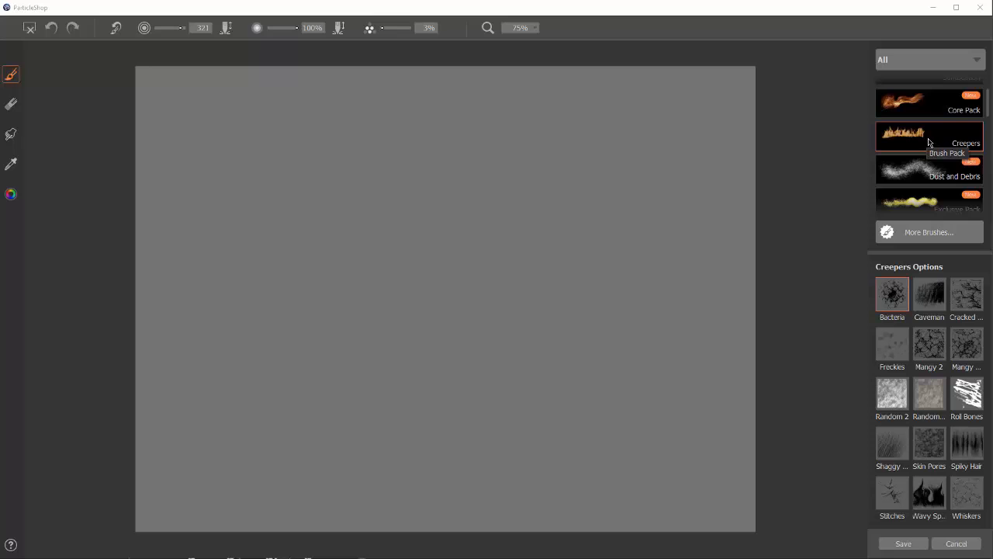
mouse_move(799, 278)
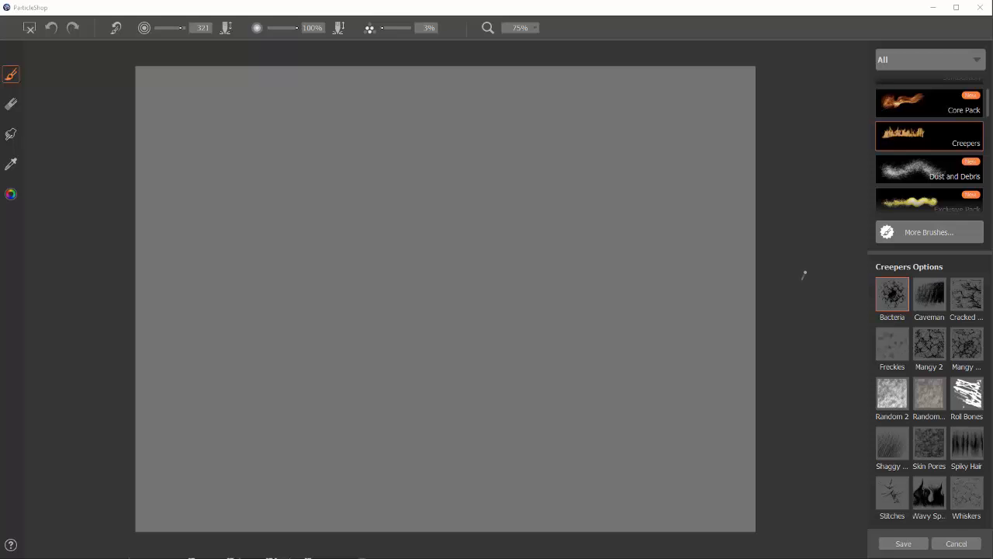
mouse_move(841, 287)
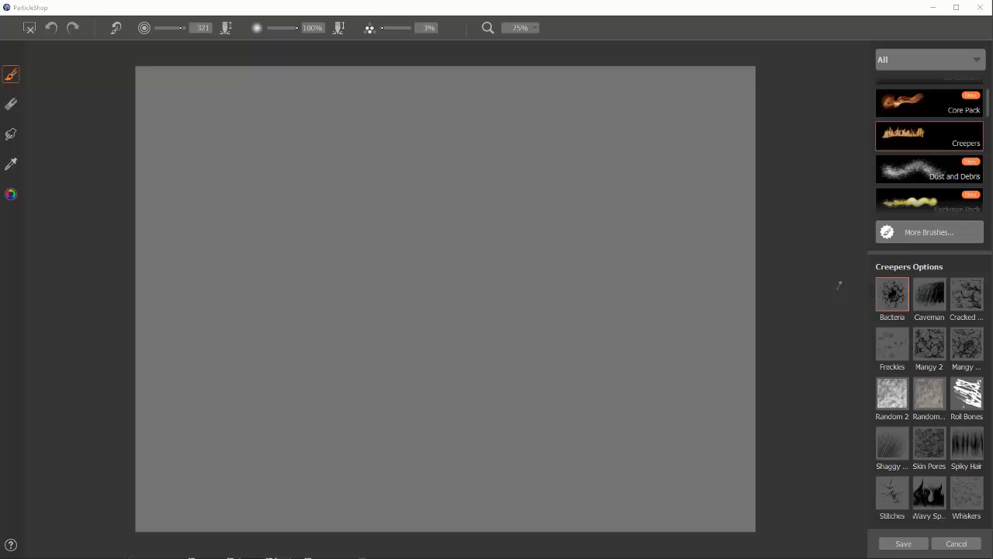
Step: Start painting speckled Bacteria brush test strokes on the gray canvas
left_click(11, 194)
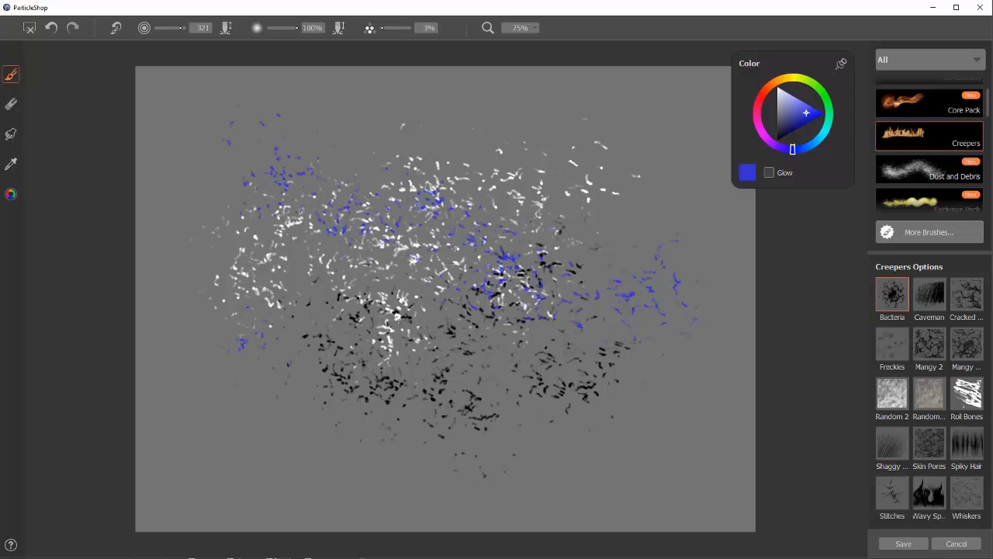
Step: Select the Caveman brush in the Creepers Options panel for its test
left_click(776, 87)
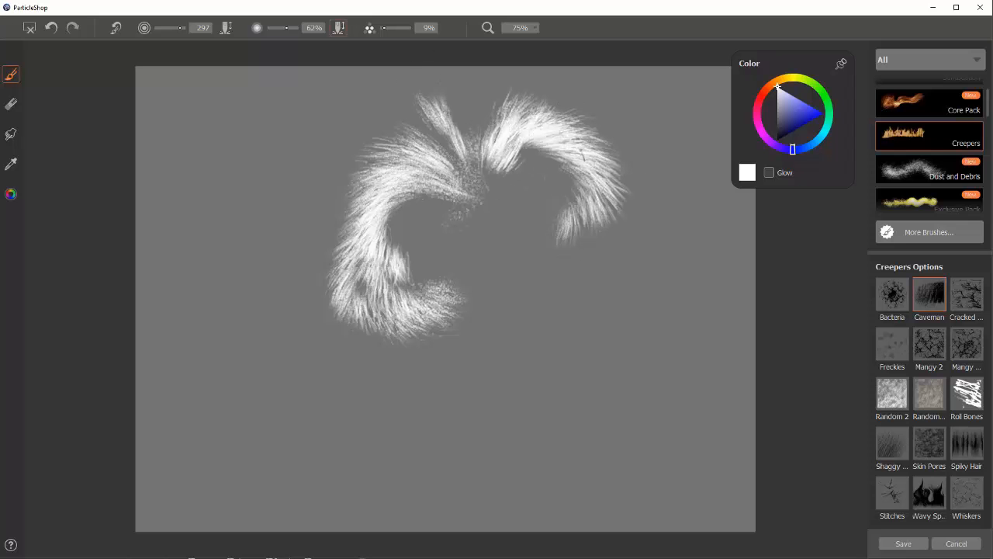
left_click(776, 139)
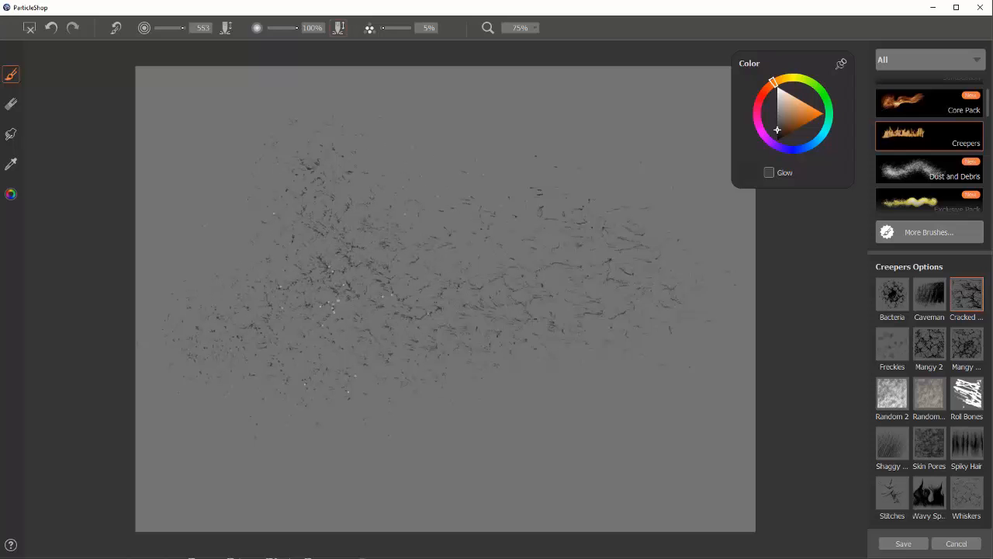
Step: Paint a broad dark stroke across the canvas with the Cracked brush
left_click_drag(310, 271, 388, 311)
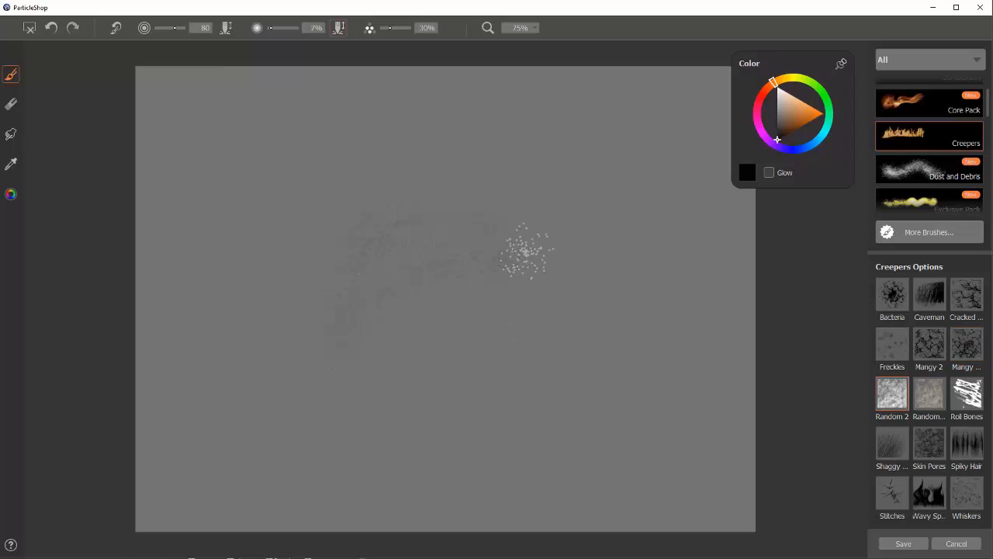
Step: Dab Random 2 texture, switch the paint color to white, and dab again
left_click(388, 326)
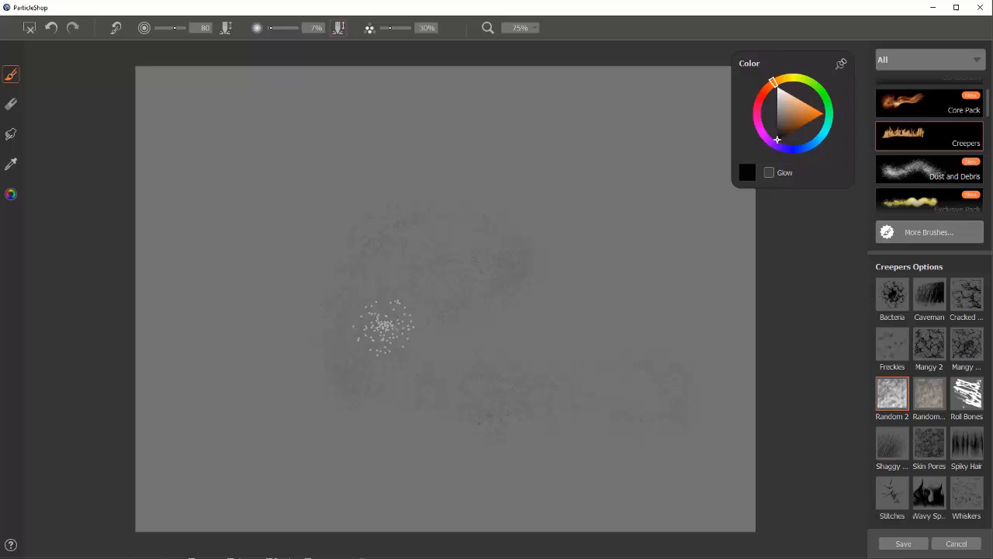
left_click(773, 82)
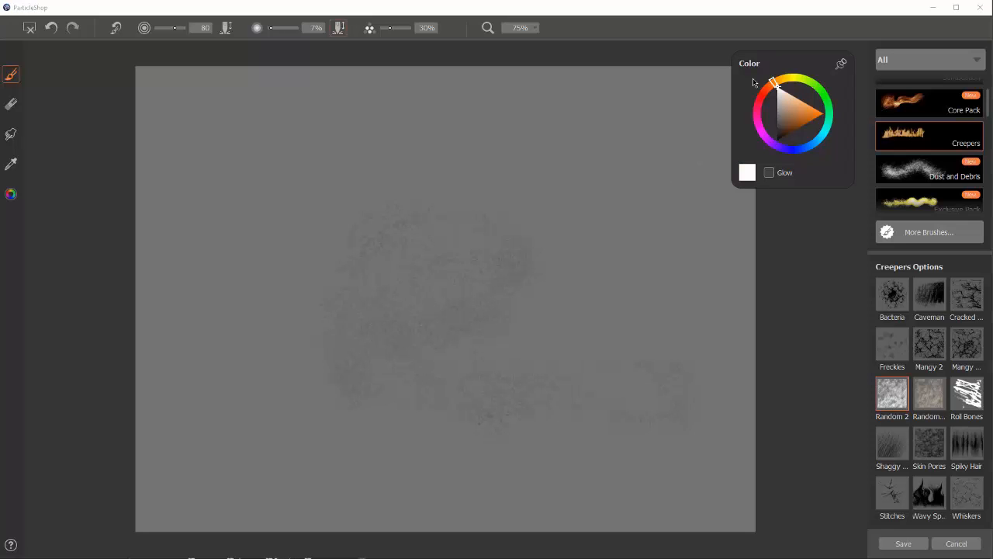
left_click(335, 258)
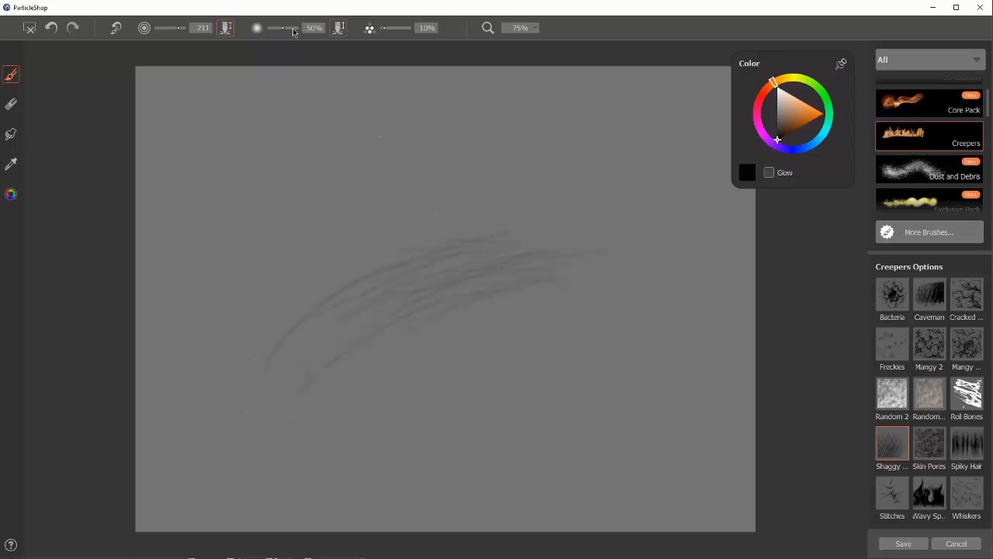
Step: Raise brush opacity near full, then select Skin Pores with black paint
left_click_drag(276, 28, 299, 28)
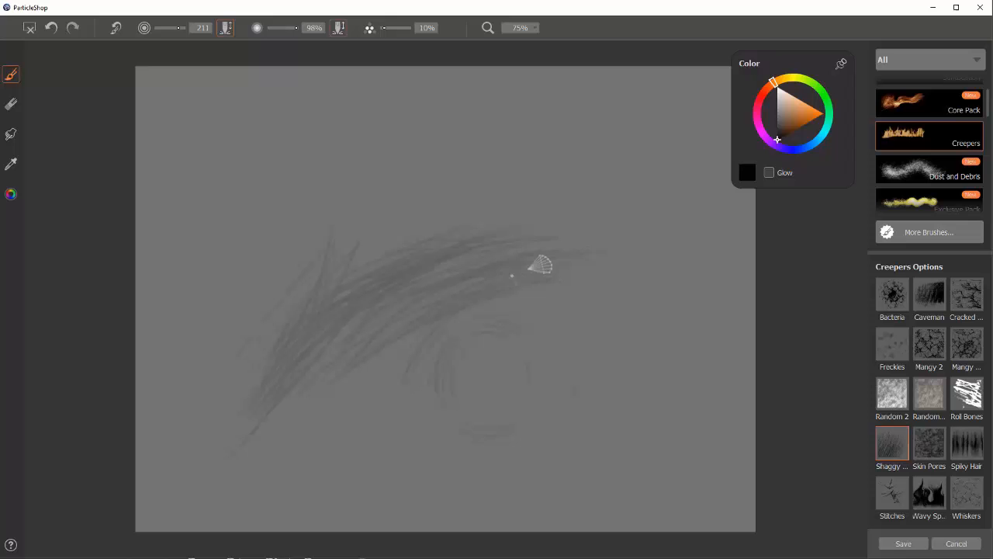
left_click(785, 98)
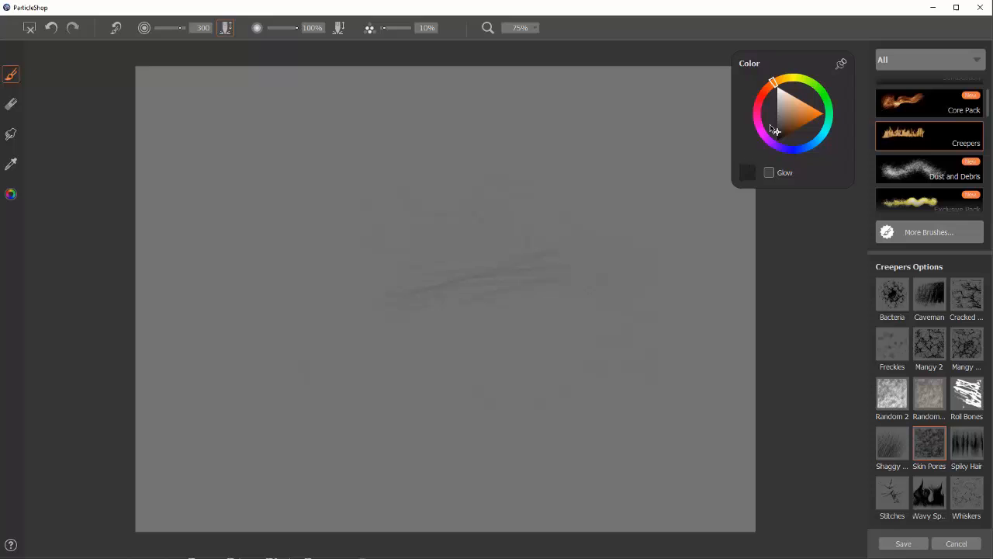
left_click(774, 95)
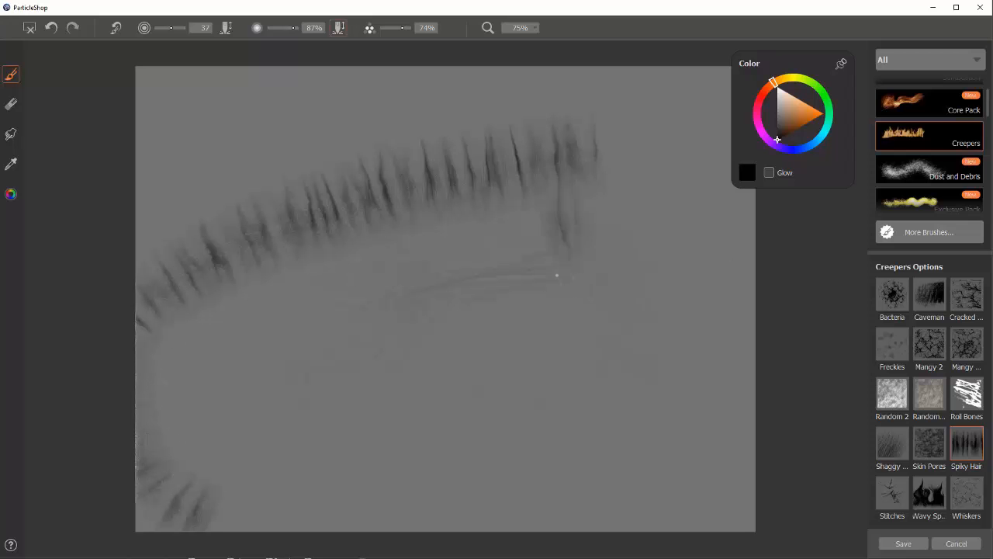
Step: Paint two curved Spiky Hair strokes and a long diagonal Stitches stroke
left_click_drag(556, 275, 613, 357)
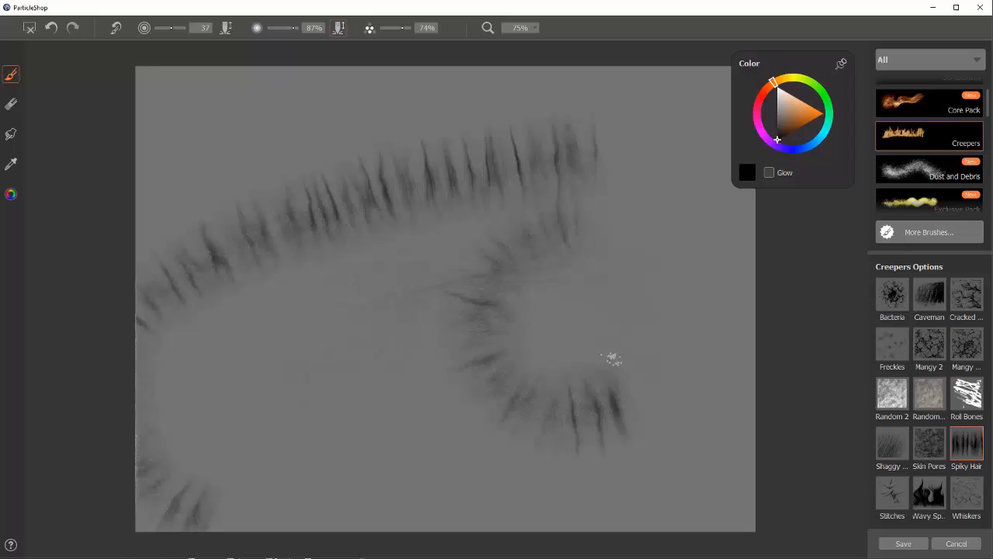
left_click_drag(613, 357, 721, 364)
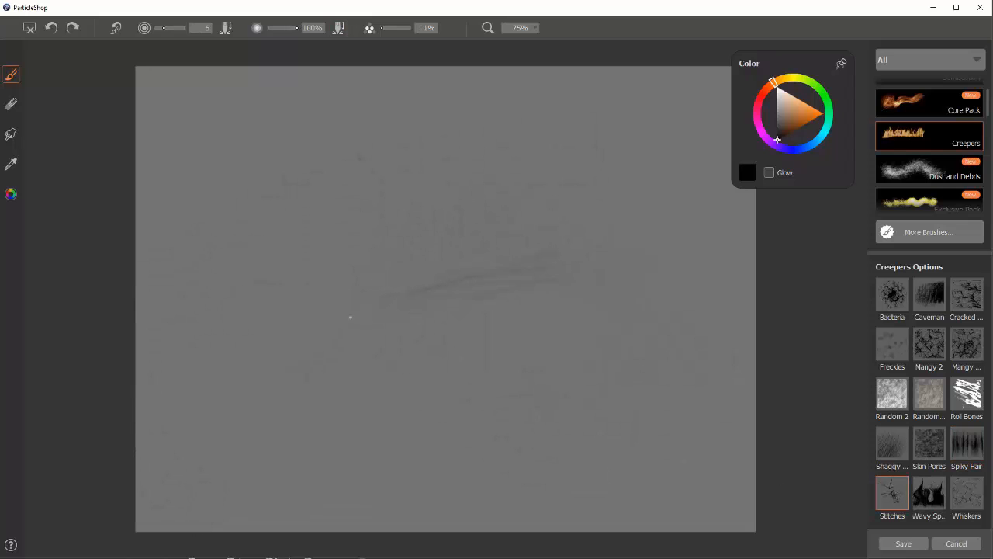
left_click_drag(264, 407, 699, 182)
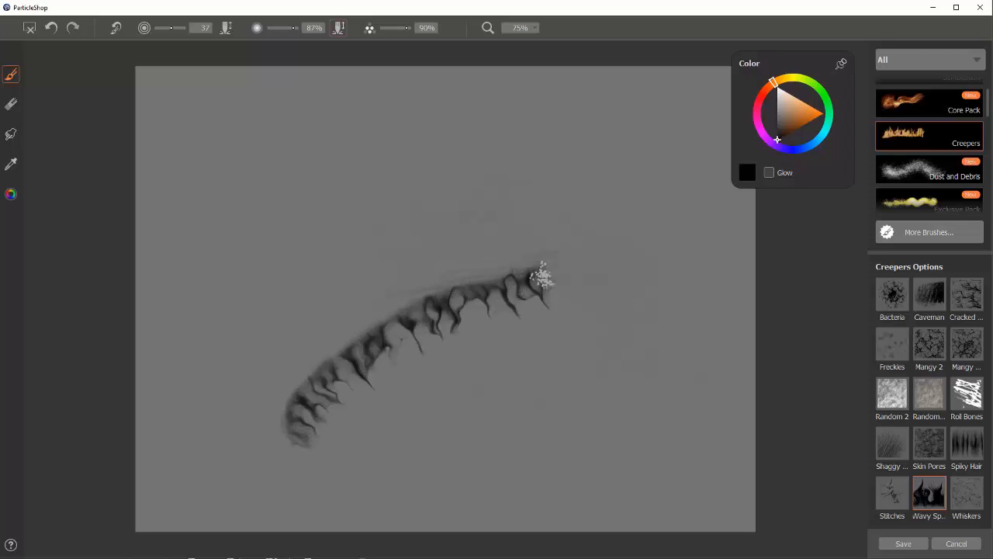
Step: Paint a large curving Wavy Spikes stroke, then select the Whiskers brush
left_click_drag(543, 279, 349, 178)
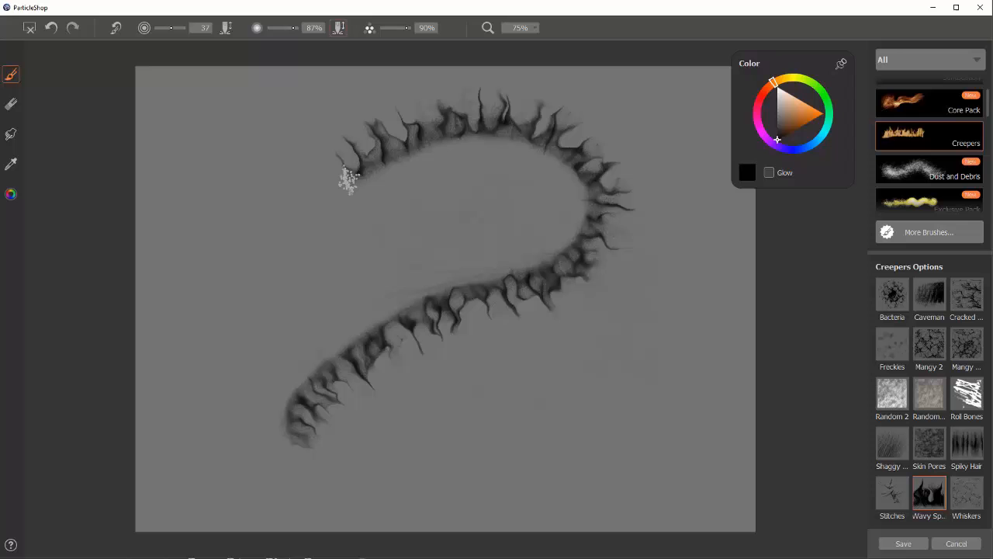
left_click_drag(349, 178, 442, 333)
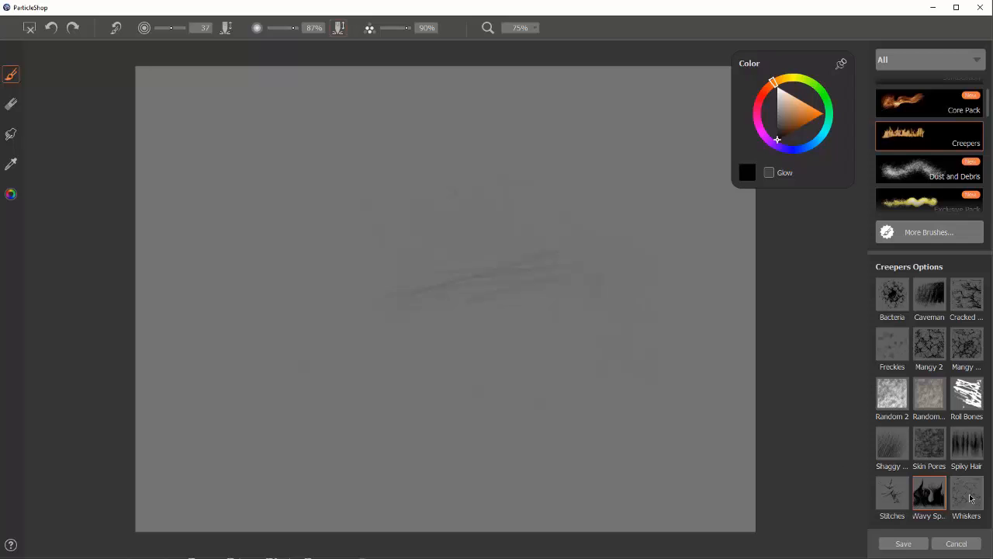
left_click(967, 491)
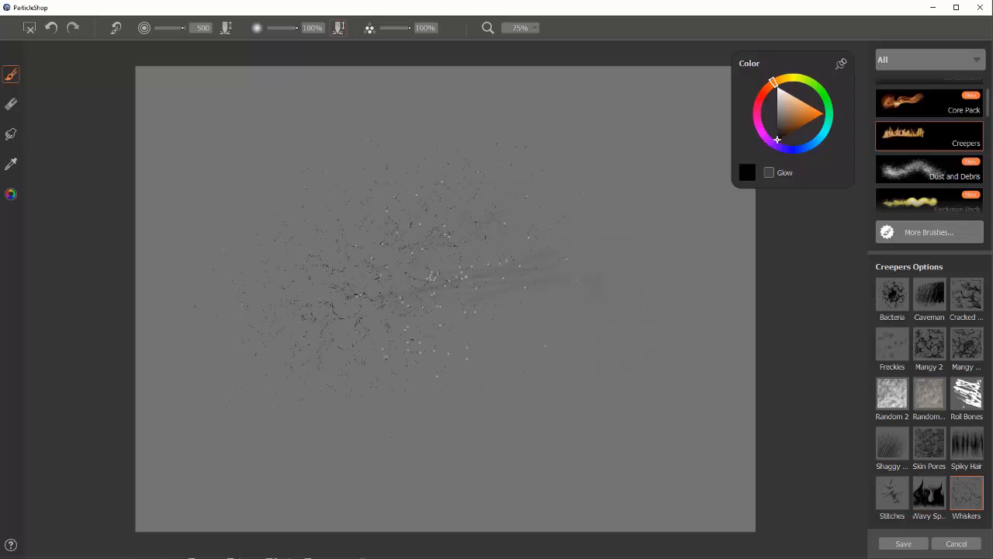